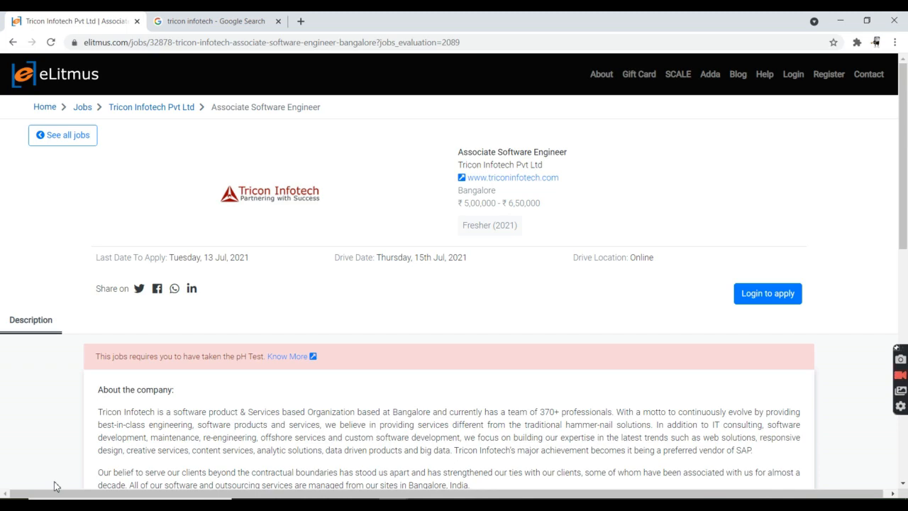
- Review the Tricon Infotech job posting, noting the analytical and numerical skills requirement
click(213, 21)
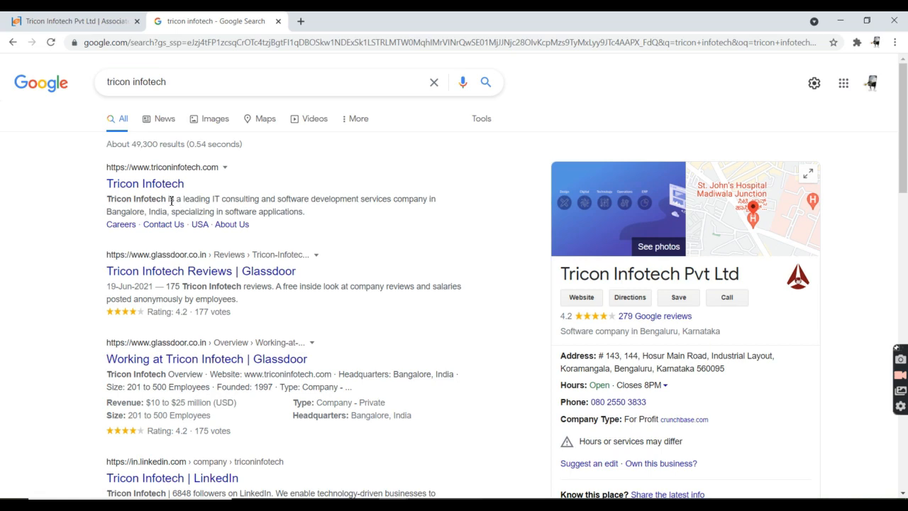
click(70, 21)
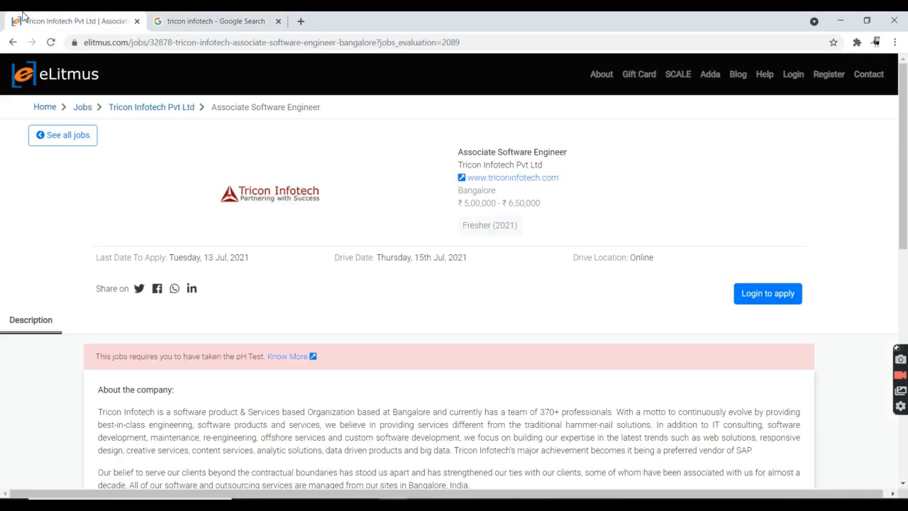
mouse_move(20, 355)
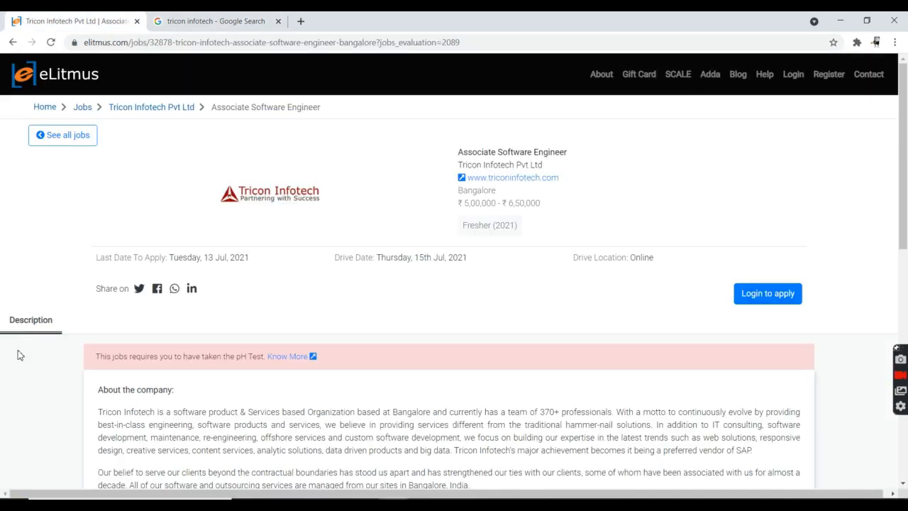
scroll(down, 3)
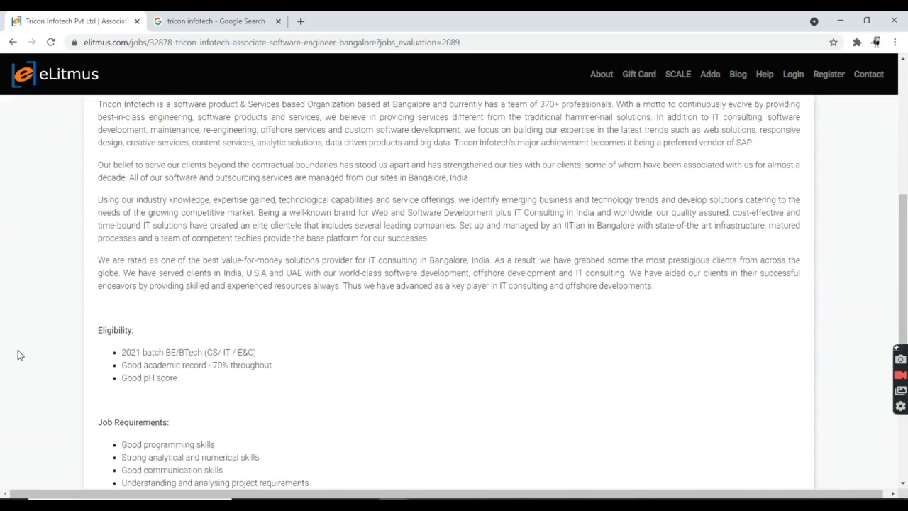
scroll(down, 3)
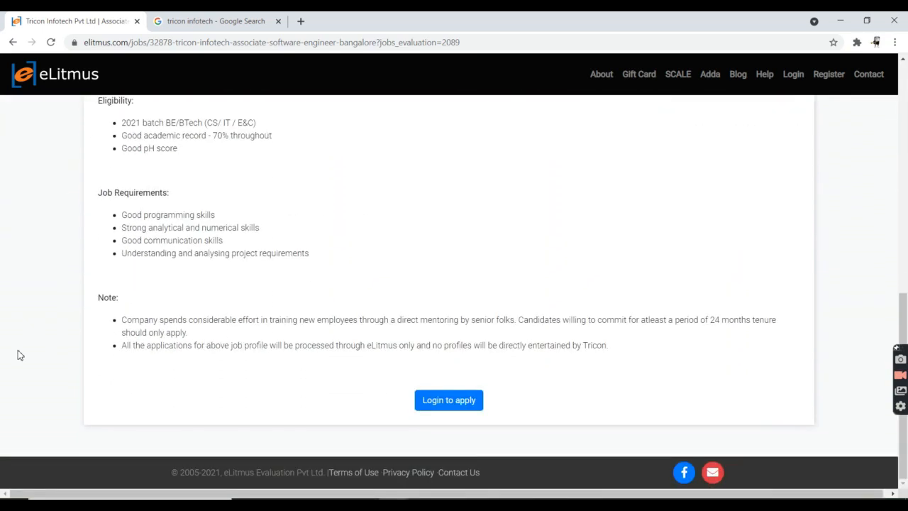
scroll(up, 3)
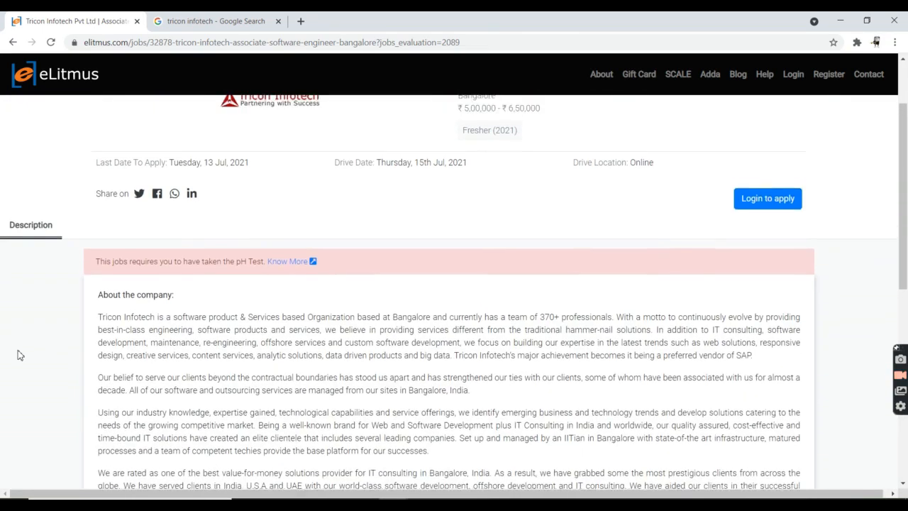
scroll(up, 3)
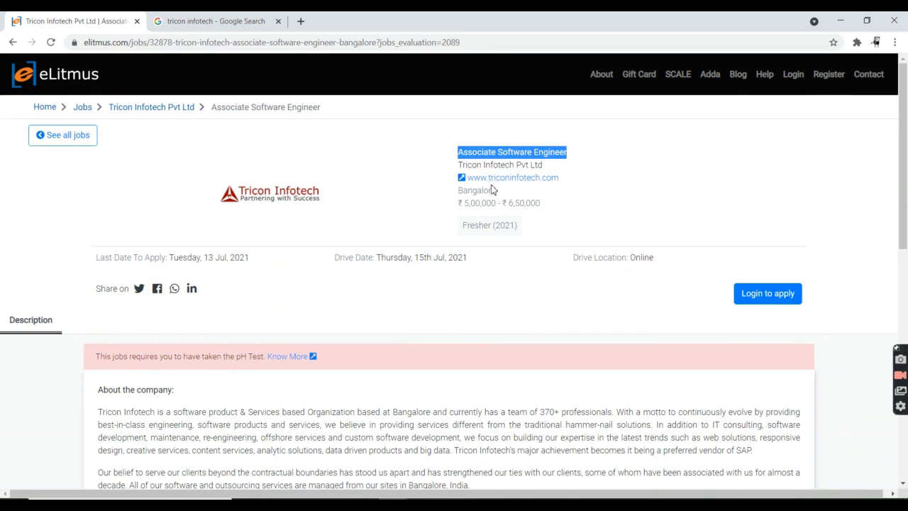
mouse_move(465, 202)
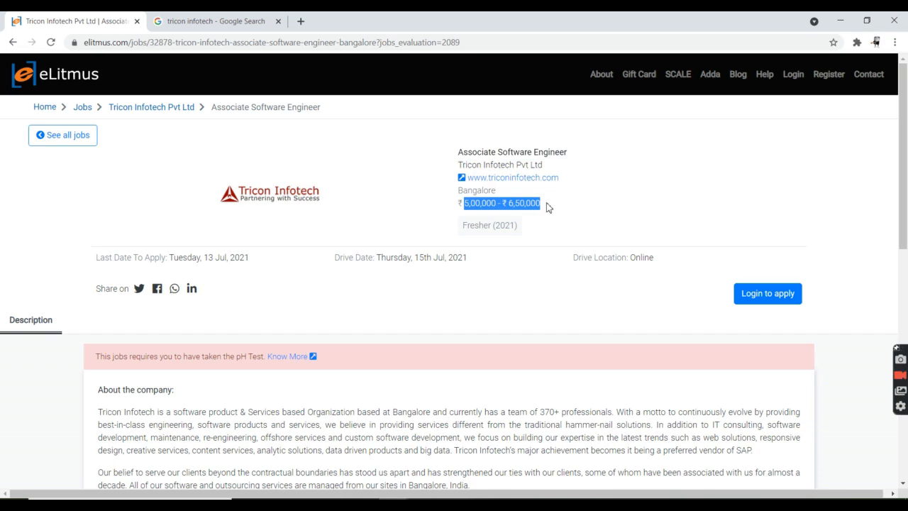
mouse_move(7, 386)
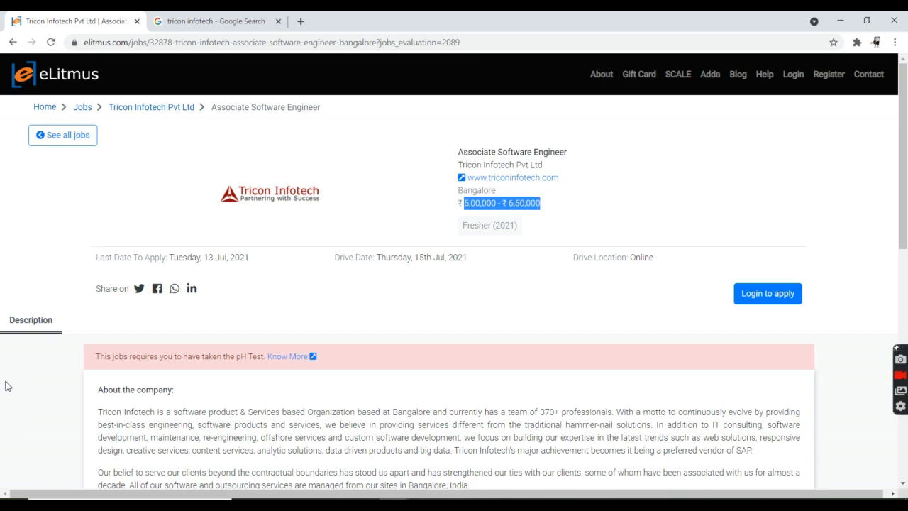
scroll(down, 3)
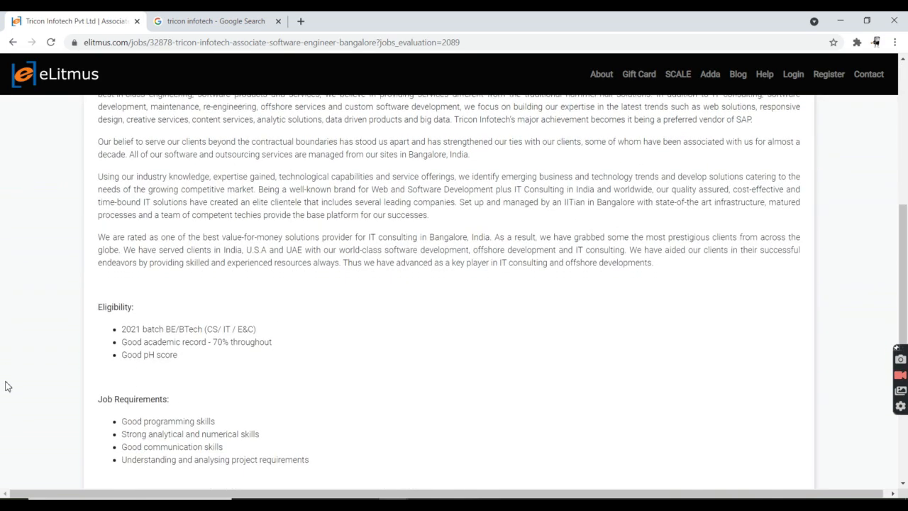
scroll(down, 3)
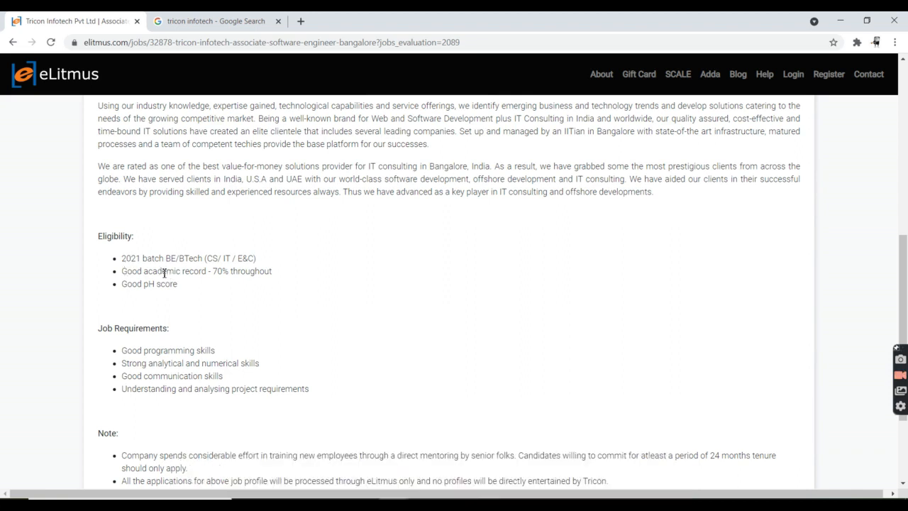
mouse_move(128, 298)
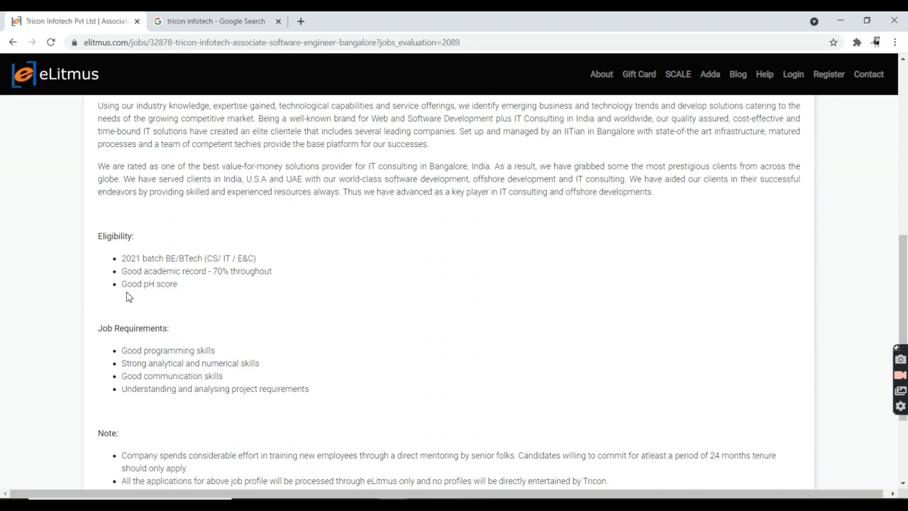
scroll(down, 3)
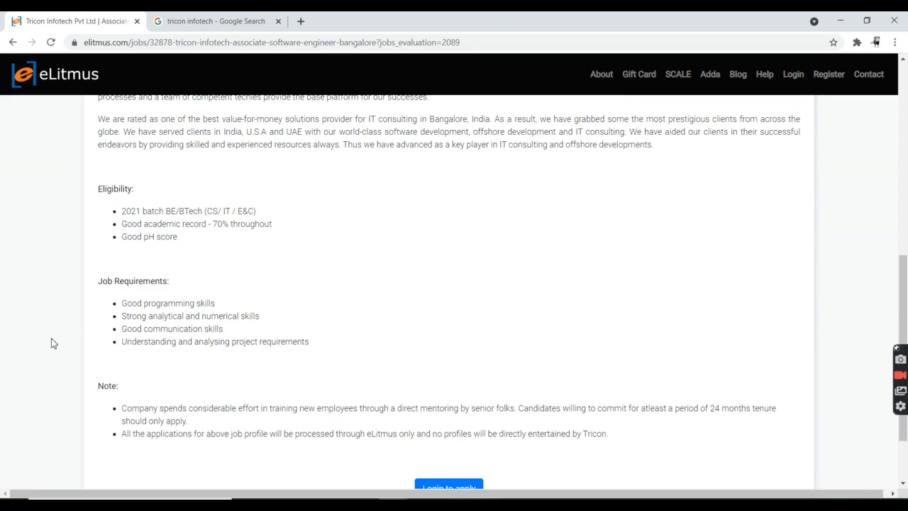
double_click(168, 304)
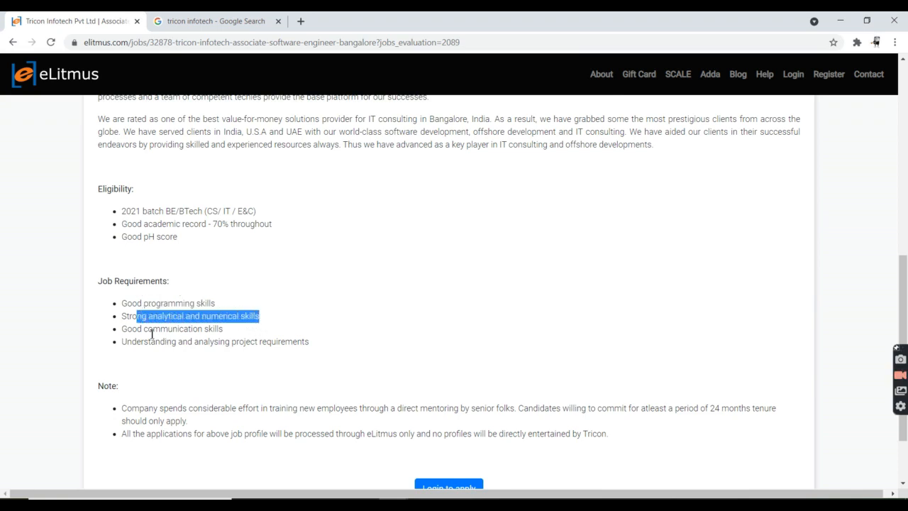
mouse_move(187, 366)
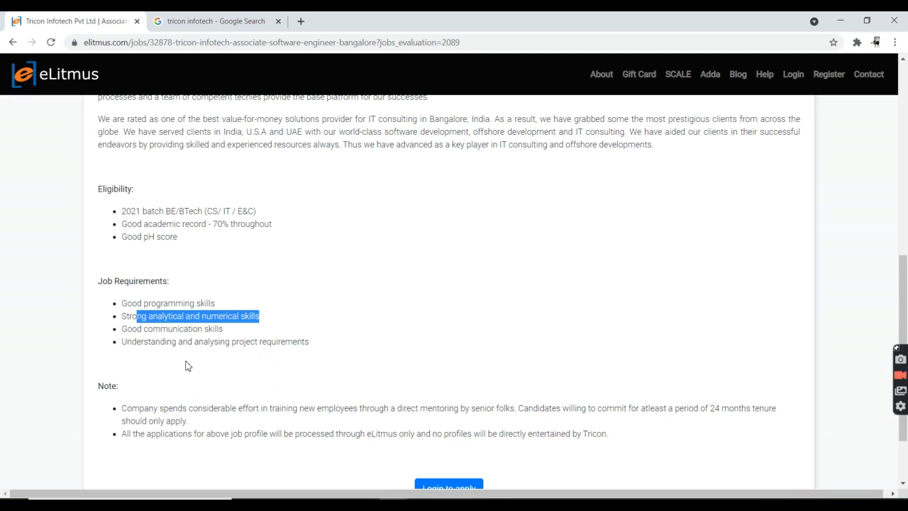
scroll(down, 3)
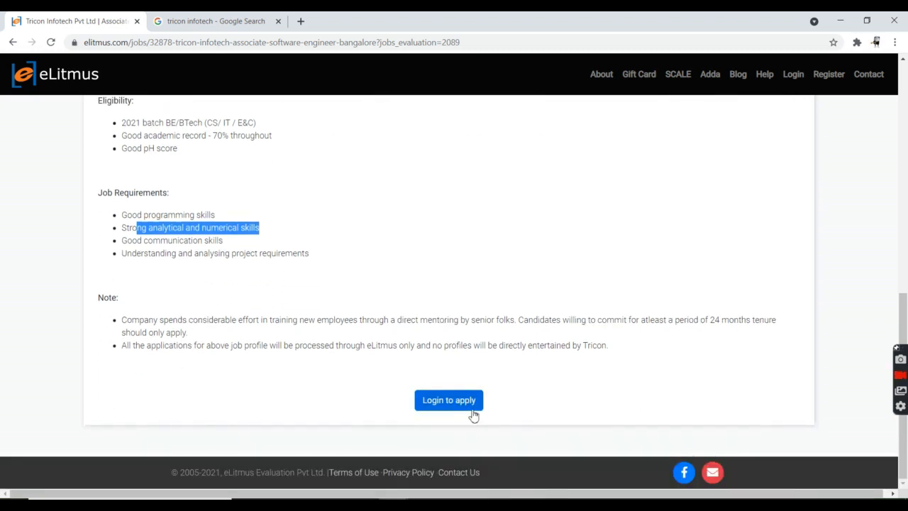
- Apply for the job via 'Login to apply', switch to Register and start 'Sign Up Using Google'
click(449, 400)
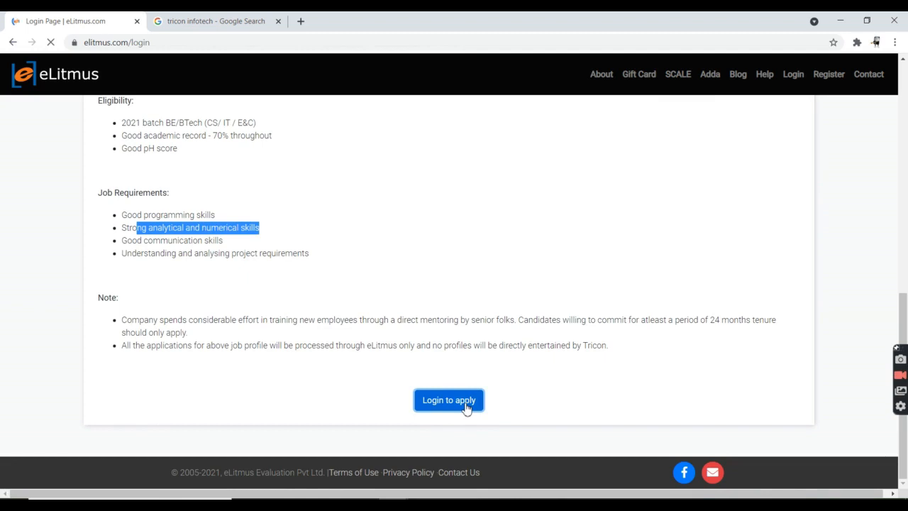
click(448, 400)
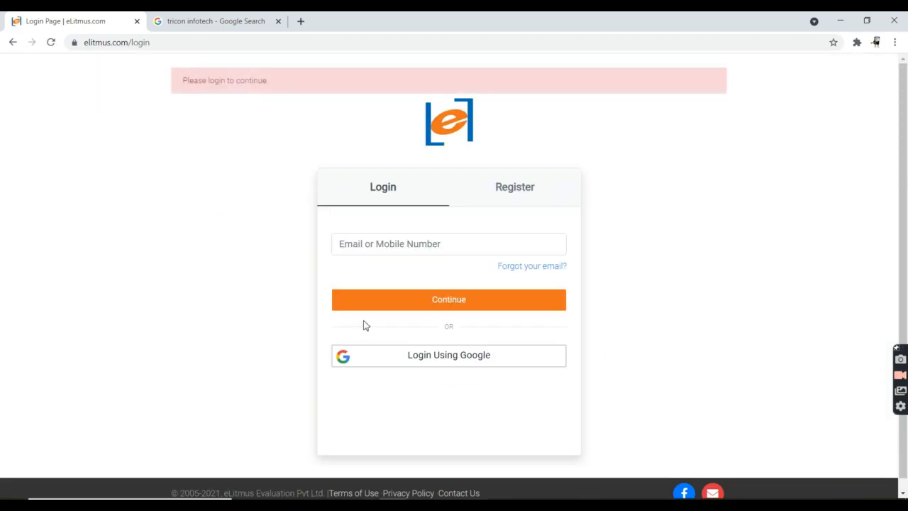
mouse_move(518, 191)
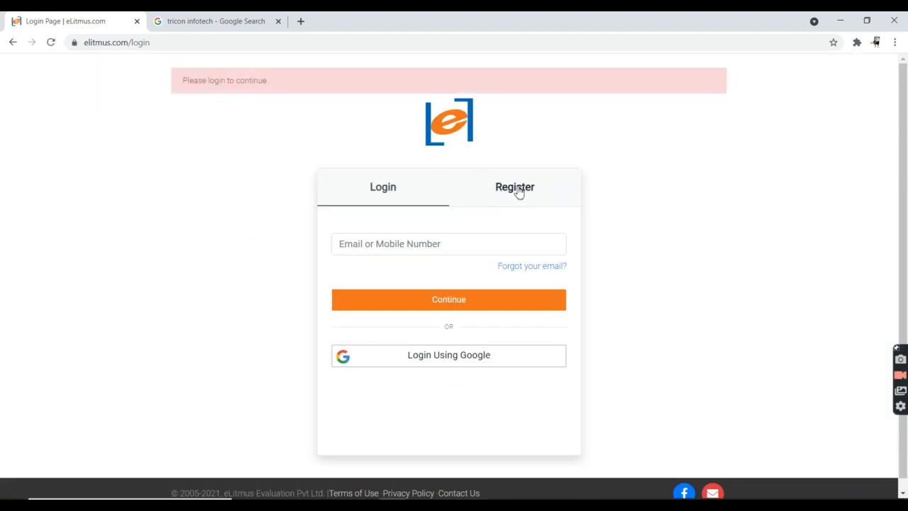
click(514, 187)
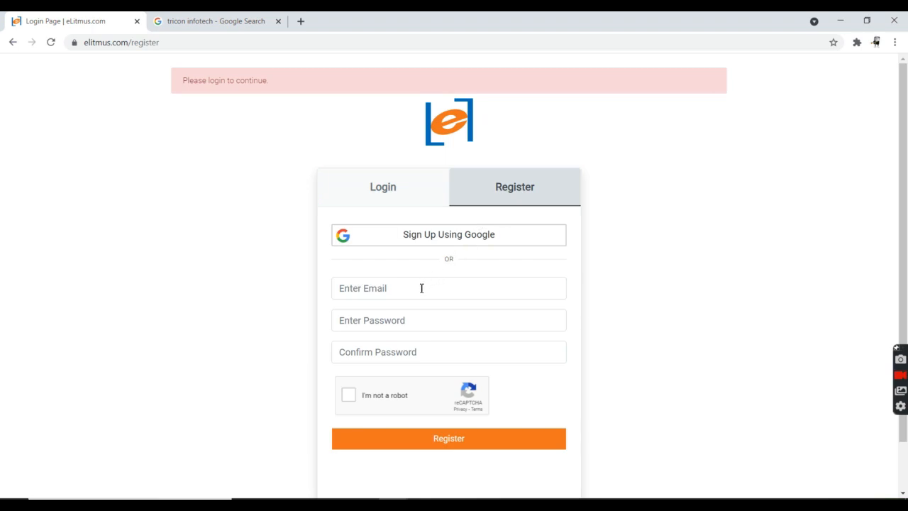
mouse_move(473, 237)
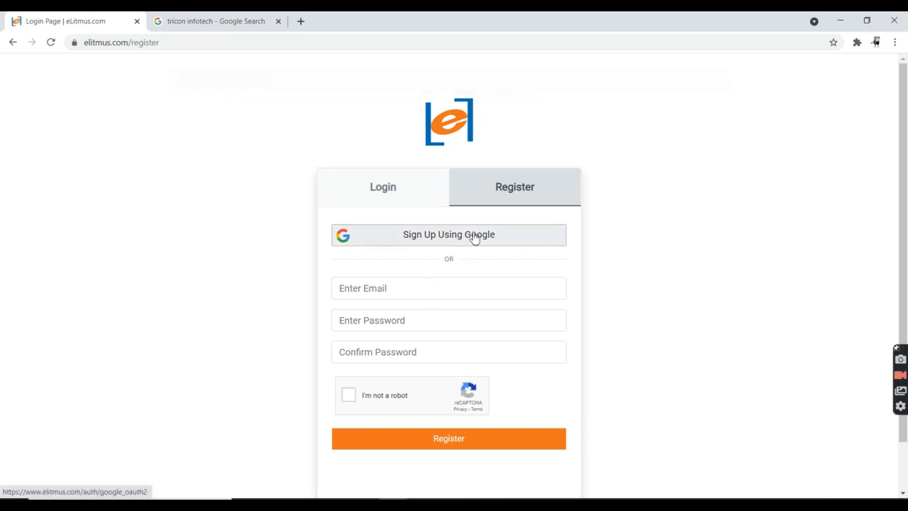
click(448, 234)
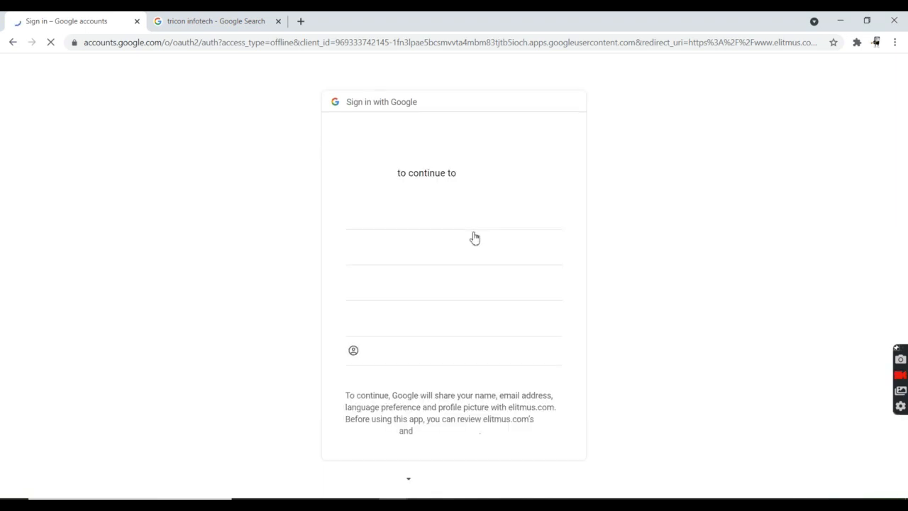